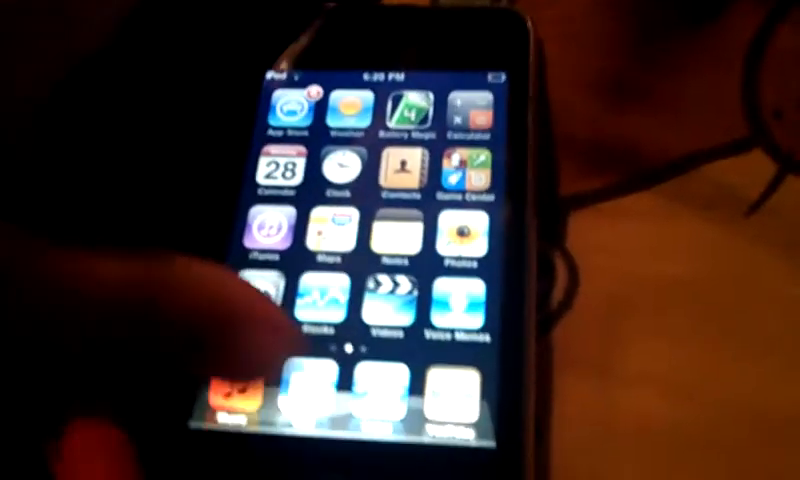
{"action": "scroll", "scroll_direction": "left", "scroll_amount": 3}
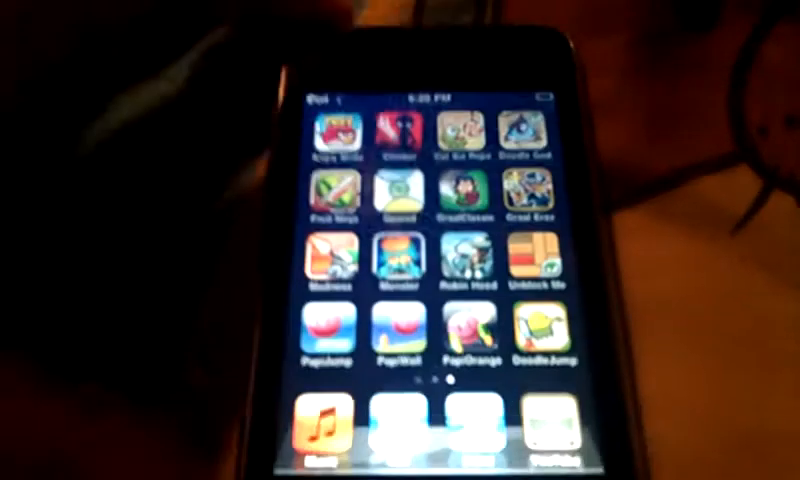